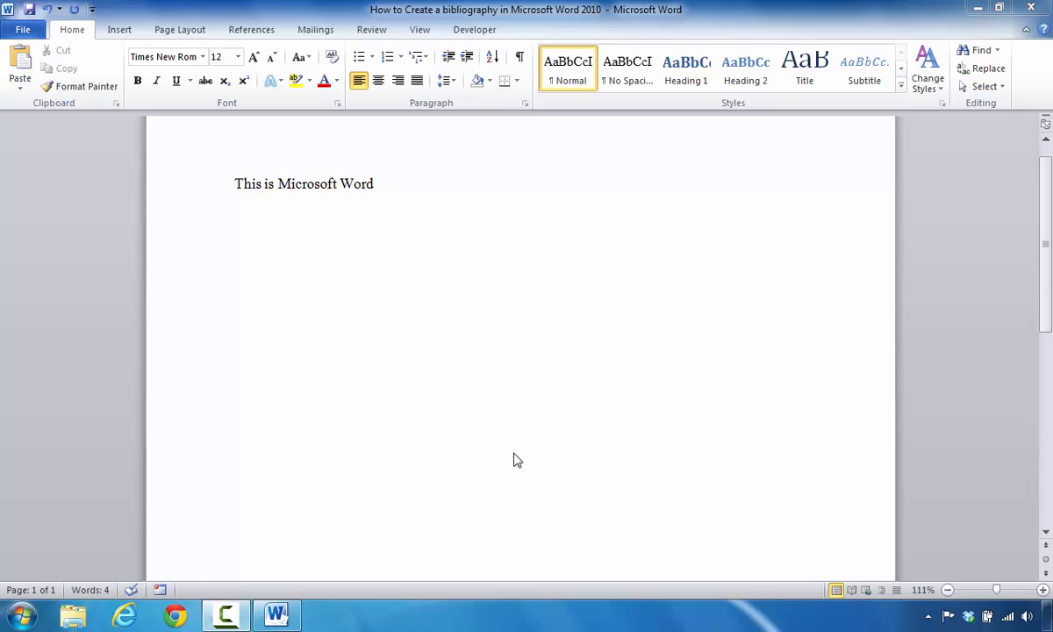
{"action": "mouse_move", "coordinate": [281, 263]}
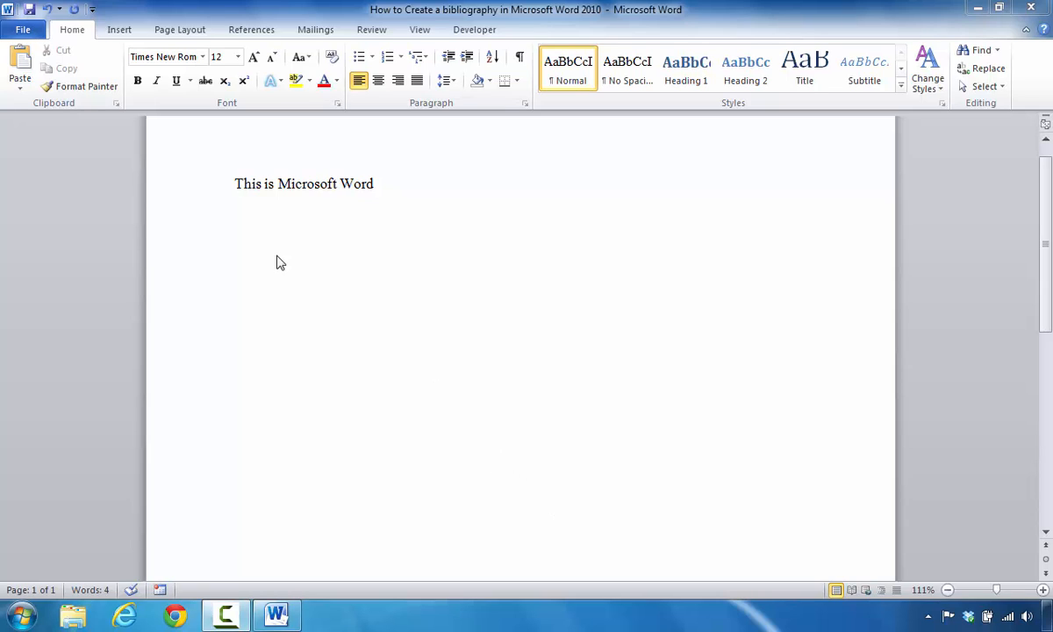
{"action": "mouse_move", "coordinate": [290, 191]}
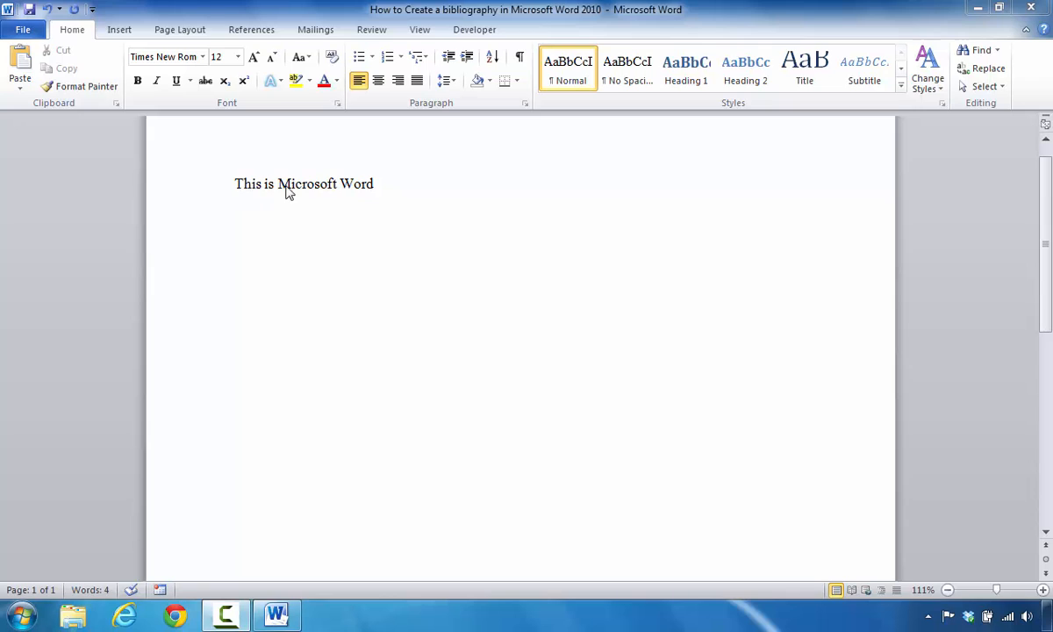
{"action": "mouse_move", "coordinate": [309, 187]}
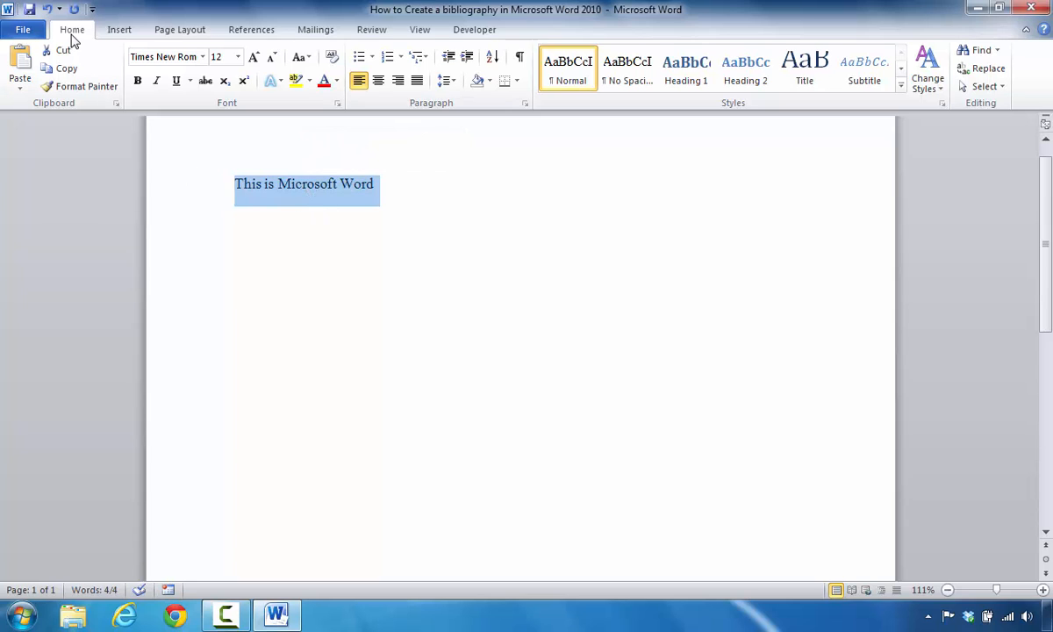
{"action": "mouse_move", "coordinate": [239, 112]}
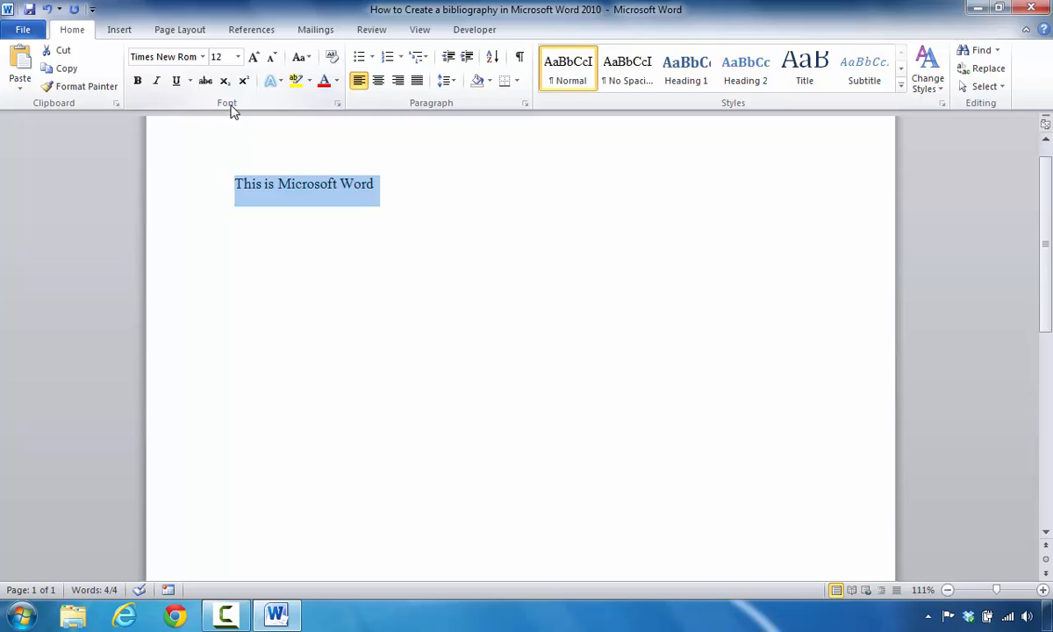
{"action": "mouse_move", "coordinate": [271, 81]}
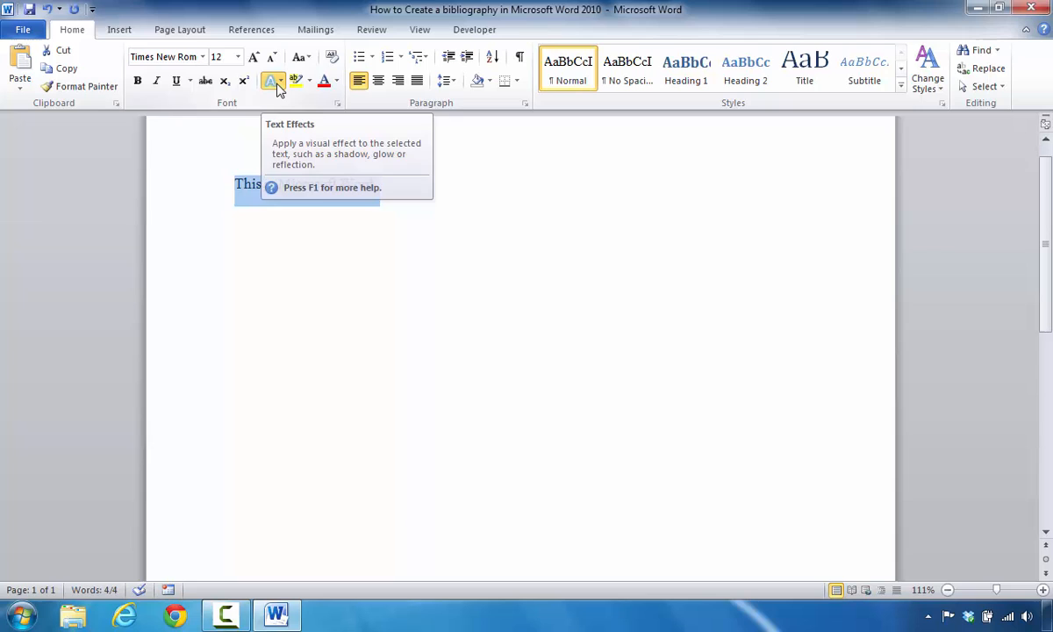
Apply the purple gradient text effect to the sentence, then reselect the line
{"action": "left_click", "coordinate": [272, 81]}
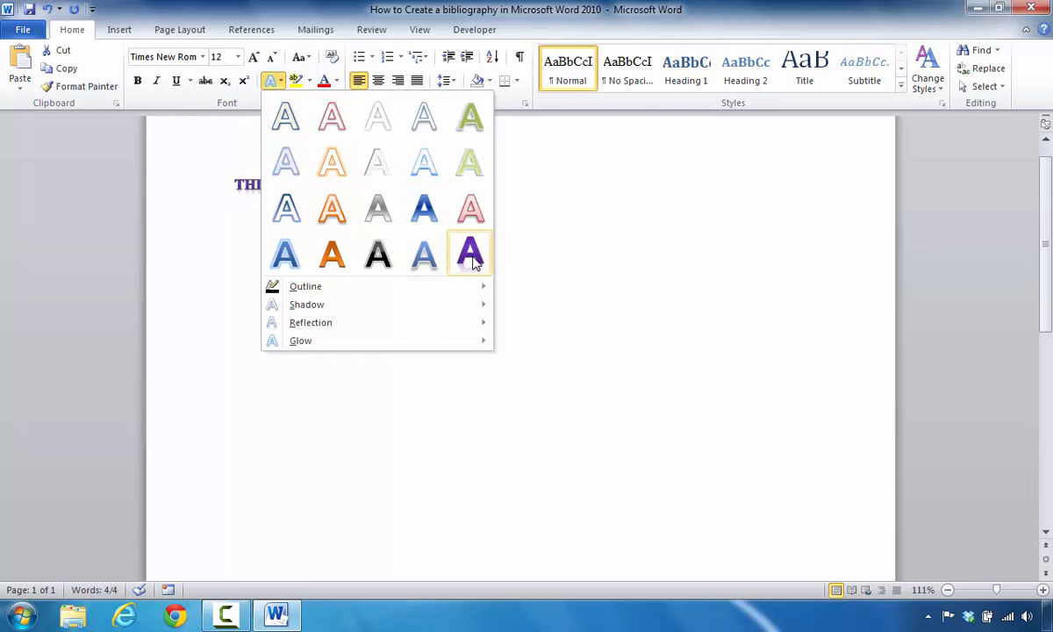
{"action": "left_click", "coordinate": [469, 252]}
{"action": "type", "text": "28"}
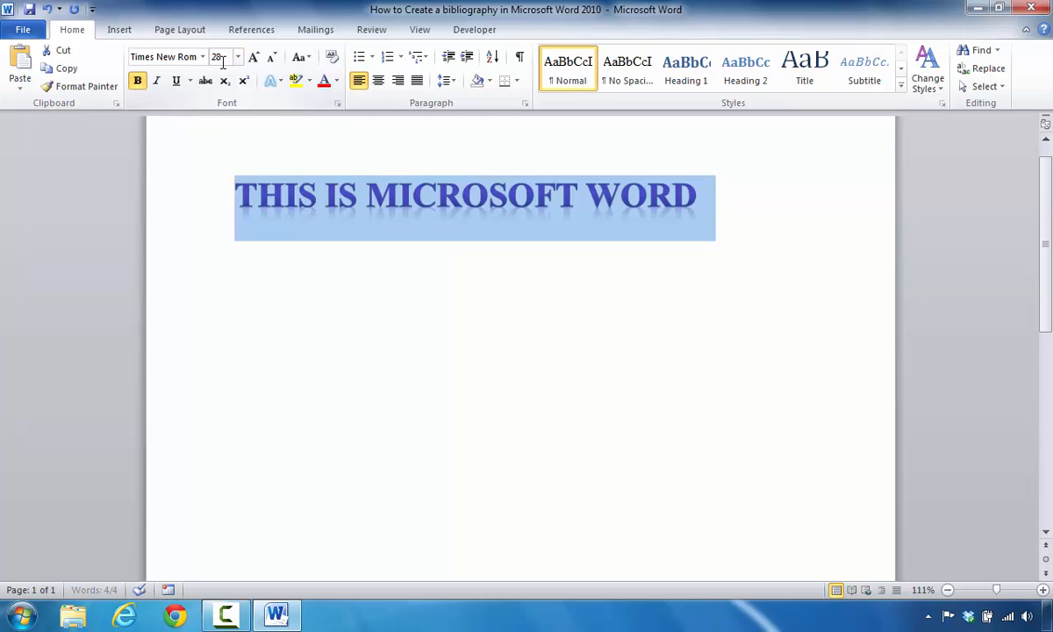
{"action": "left_click", "coordinate": [393, 310]}
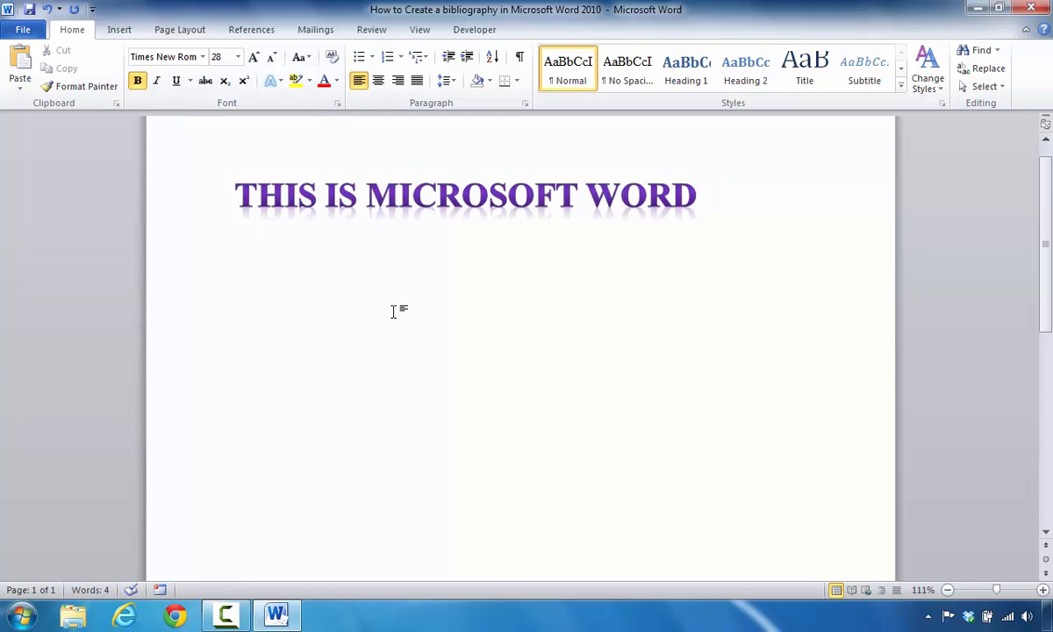
{"action": "left_click", "coordinate": [237, 195]}
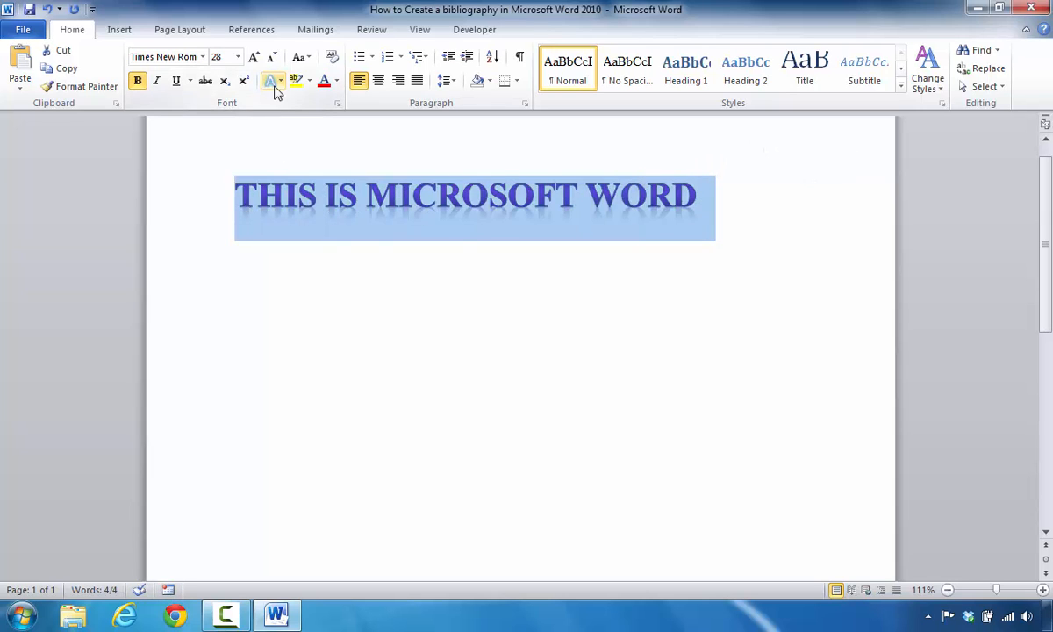
{"action": "left_click", "coordinate": [271, 81]}
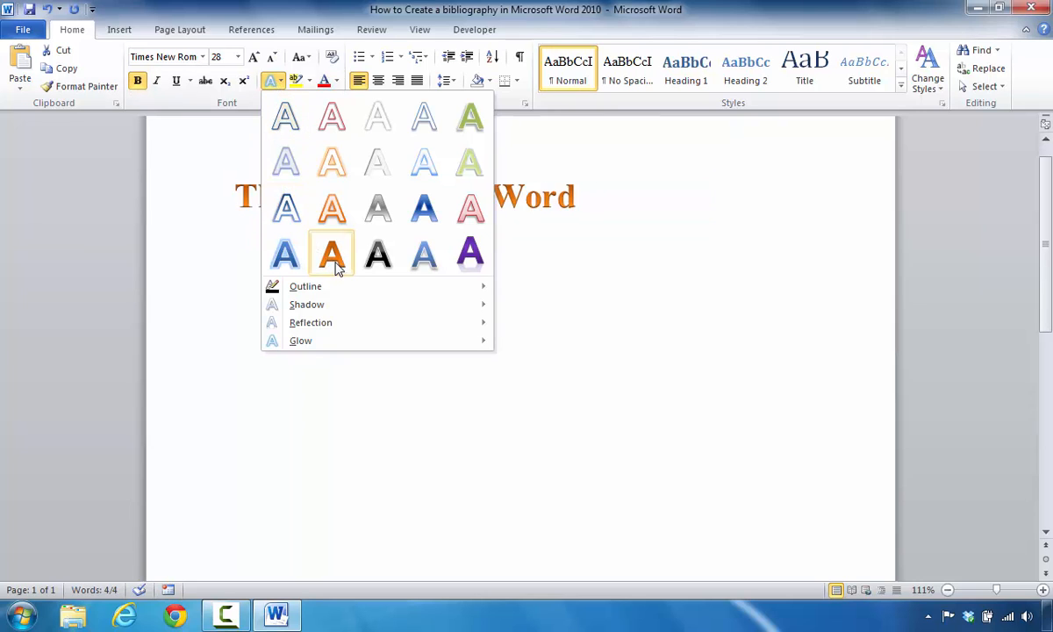
{"action": "left_click", "coordinate": [331, 254]}
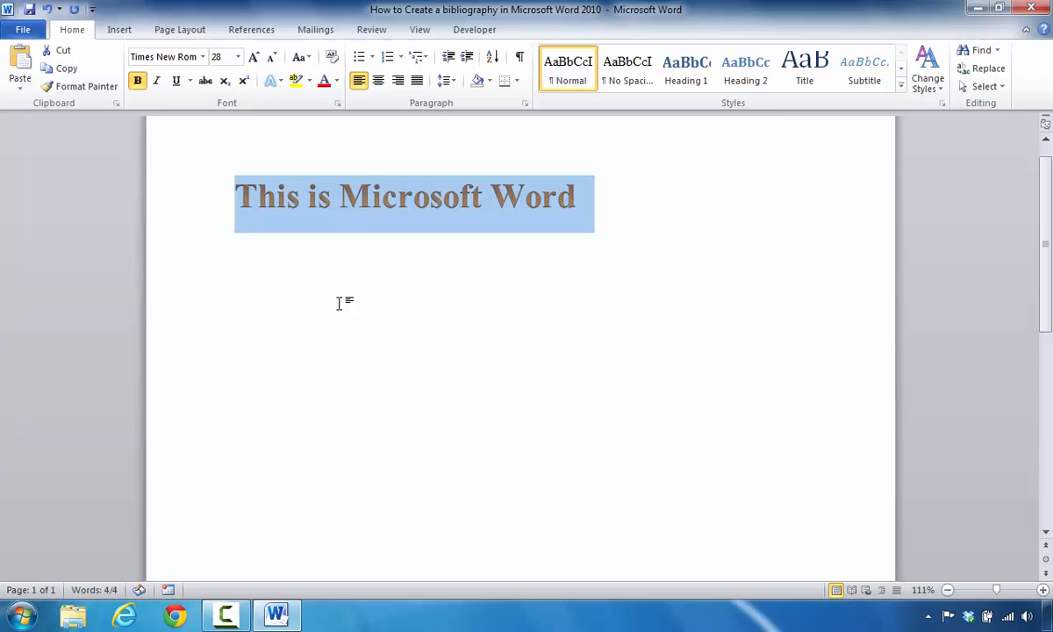
{"action": "left_click", "coordinate": [344, 319]}
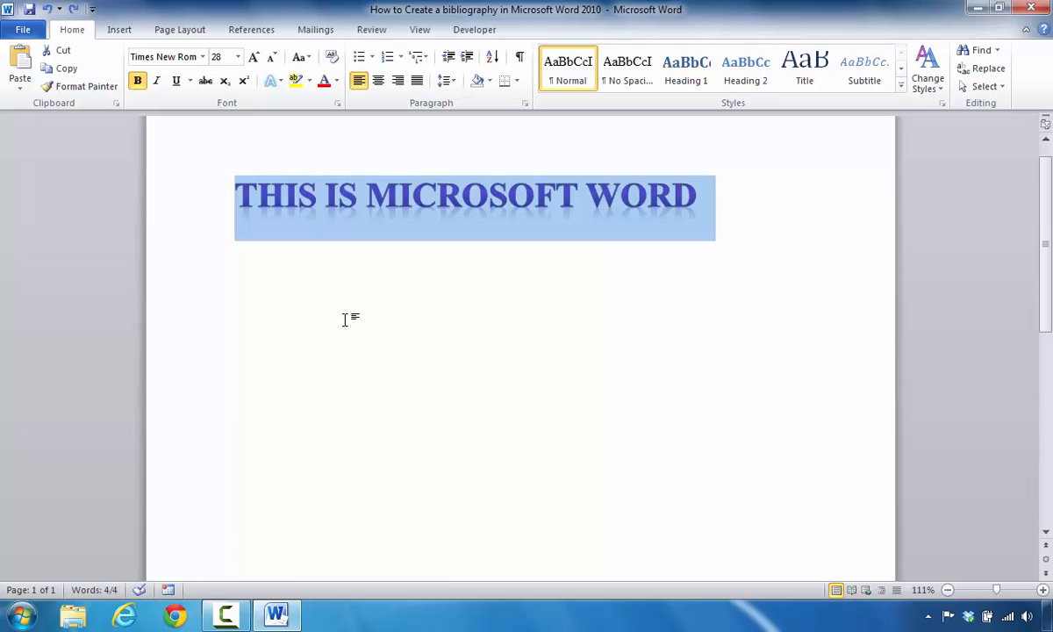
{"action": "mouse_move", "coordinate": [272, 175]}
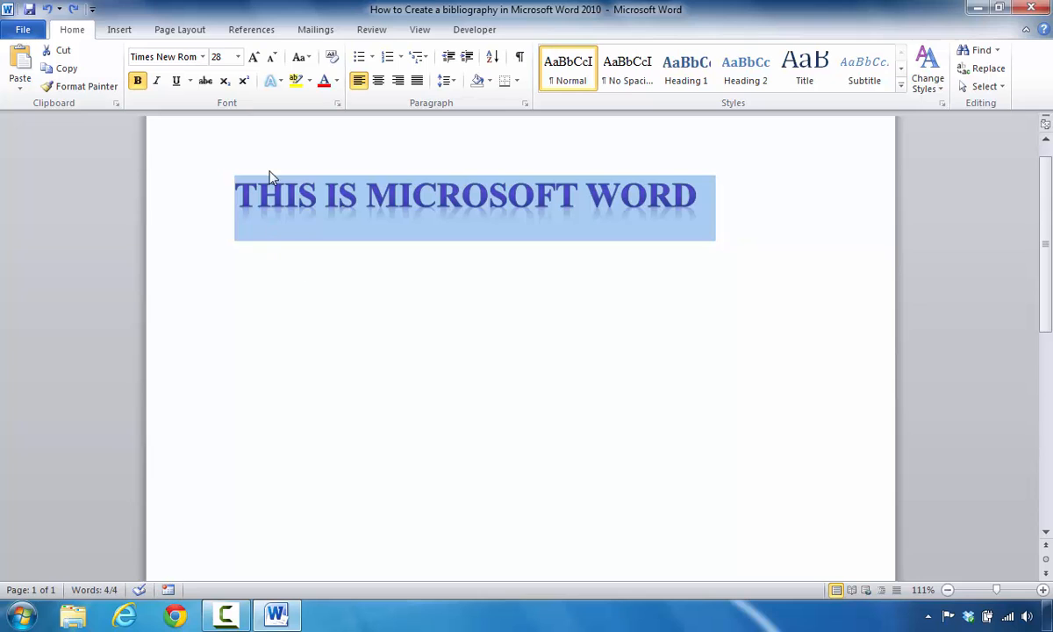
{"action": "left_click", "coordinate": [271, 80]}
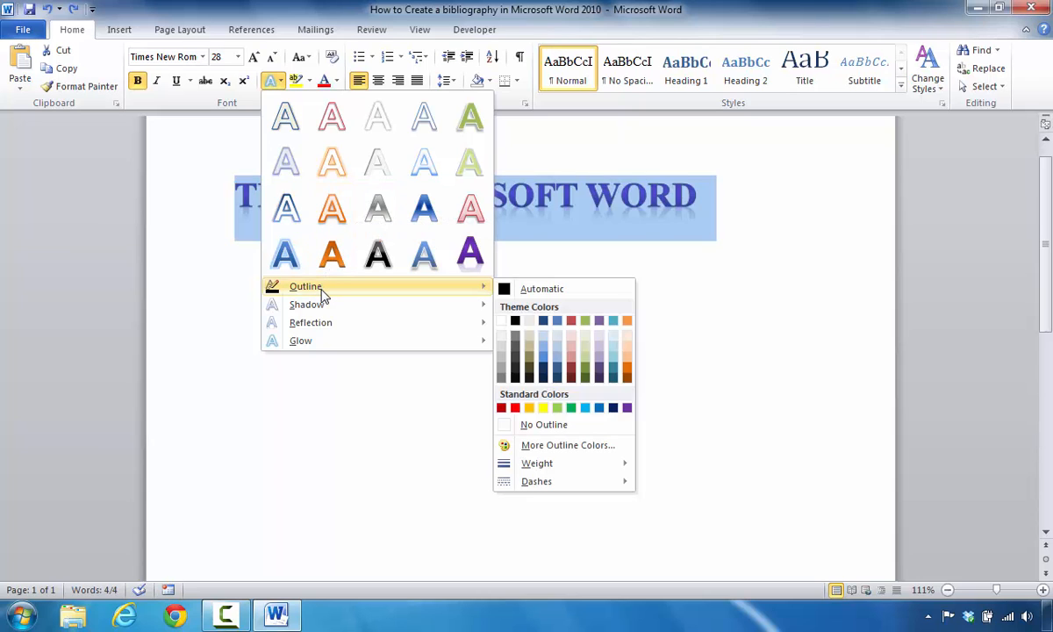
{"action": "mouse_move", "coordinate": [415, 301]}
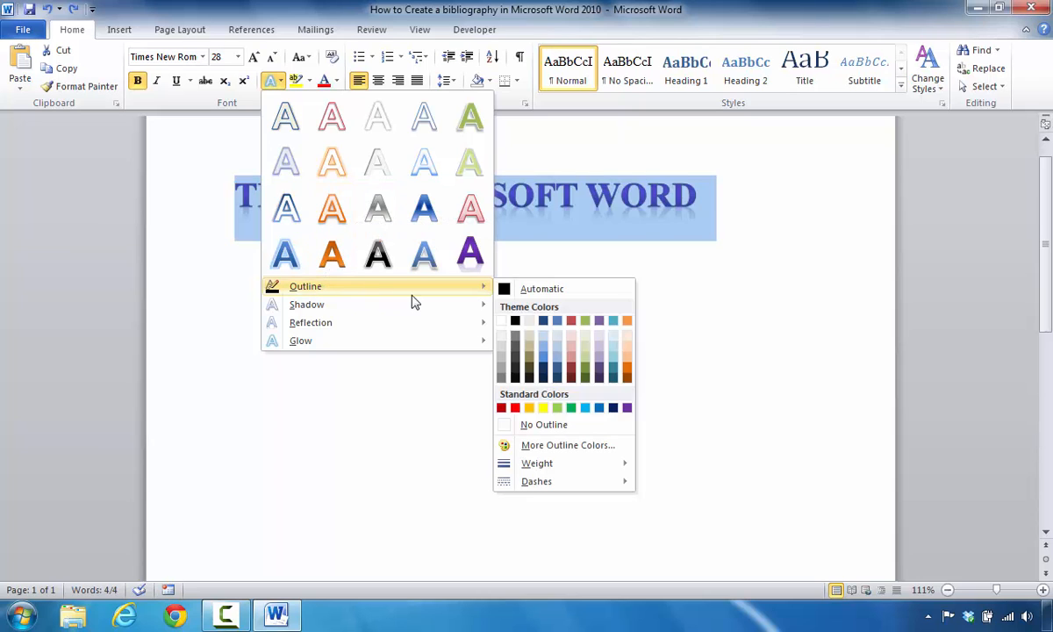
{"action": "mouse_move", "coordinate": [627, 368]}
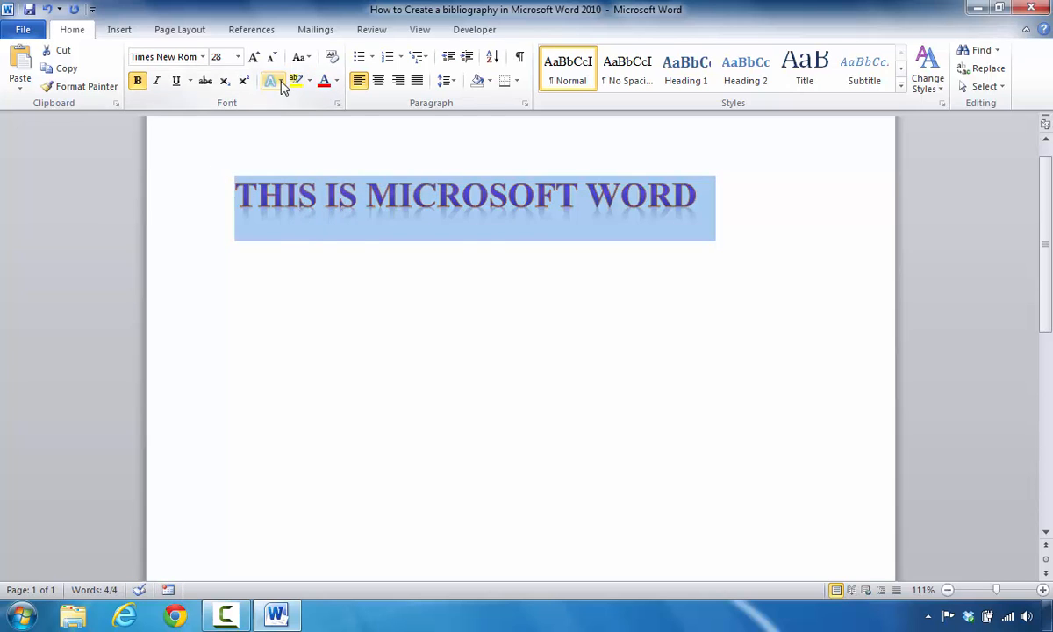
{"action": "mouse_move", "coordinate": [306, 303]}
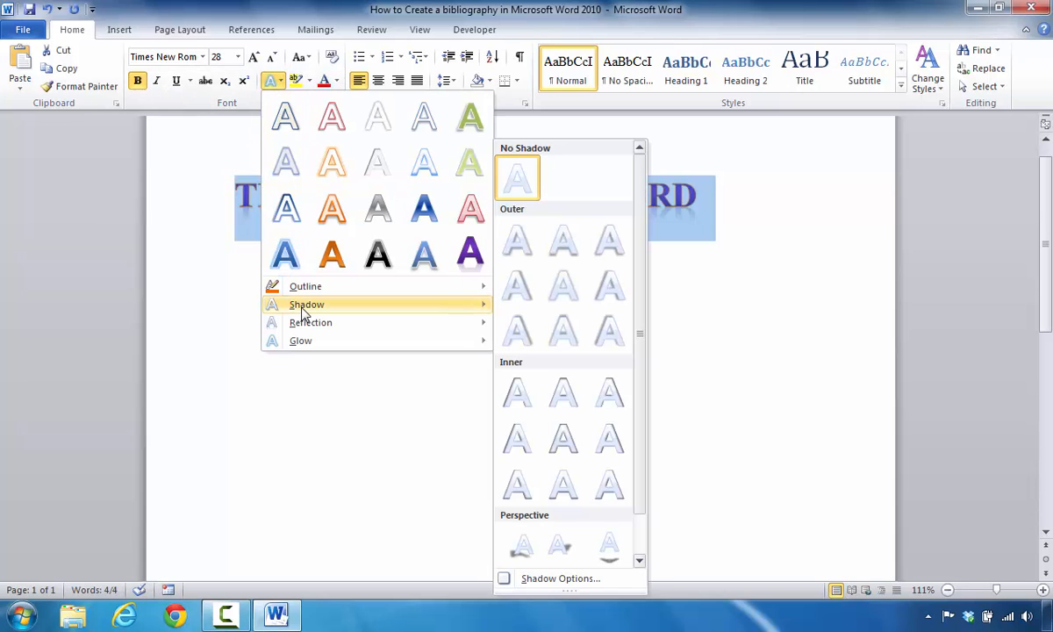
{"action": "mouse_move", "coordinate": [516, 332]}
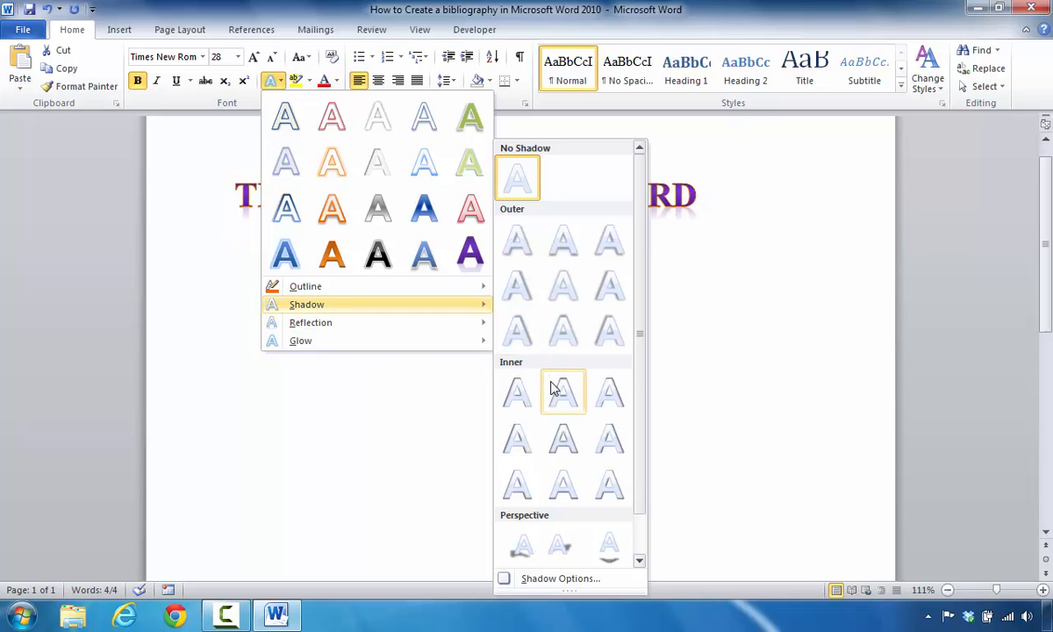
{"action": "mouse_move", "coordinate": [609, 332]}
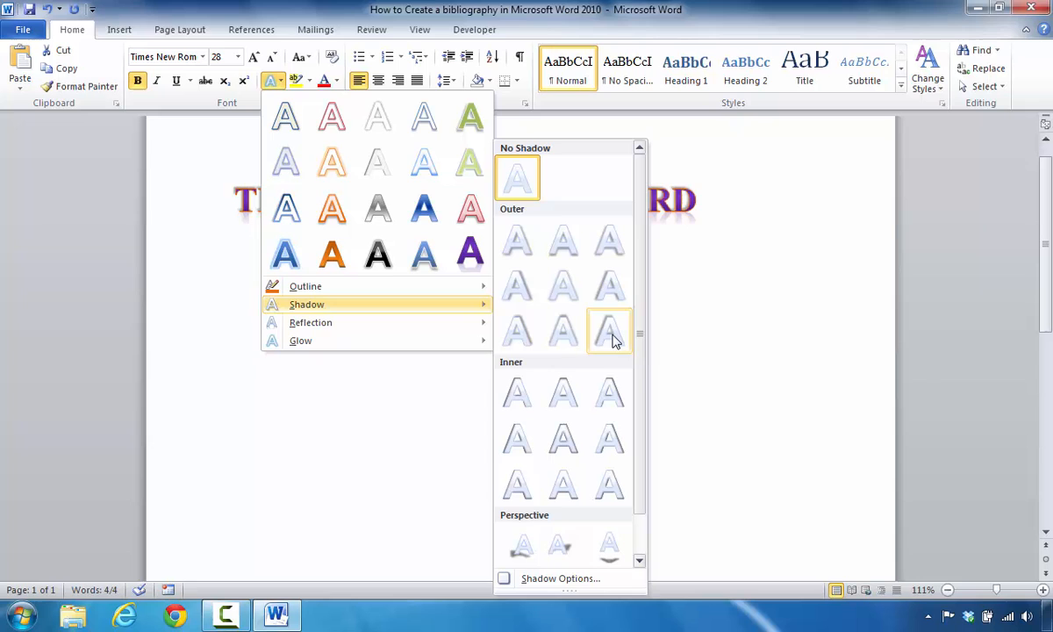
Apply an Outer shadow preset to THIS IS MICROSOFT WORD and deselect it
{"action": "left_click", "coordinate": [610, 332]}
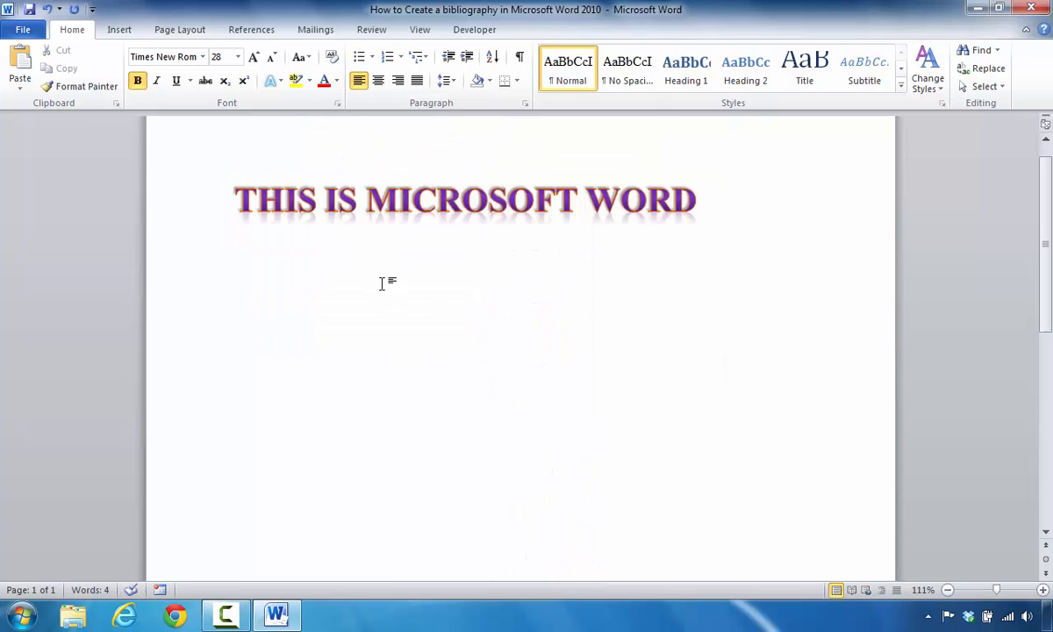
{"action": "left_click", "coordinate": [507, 200]}
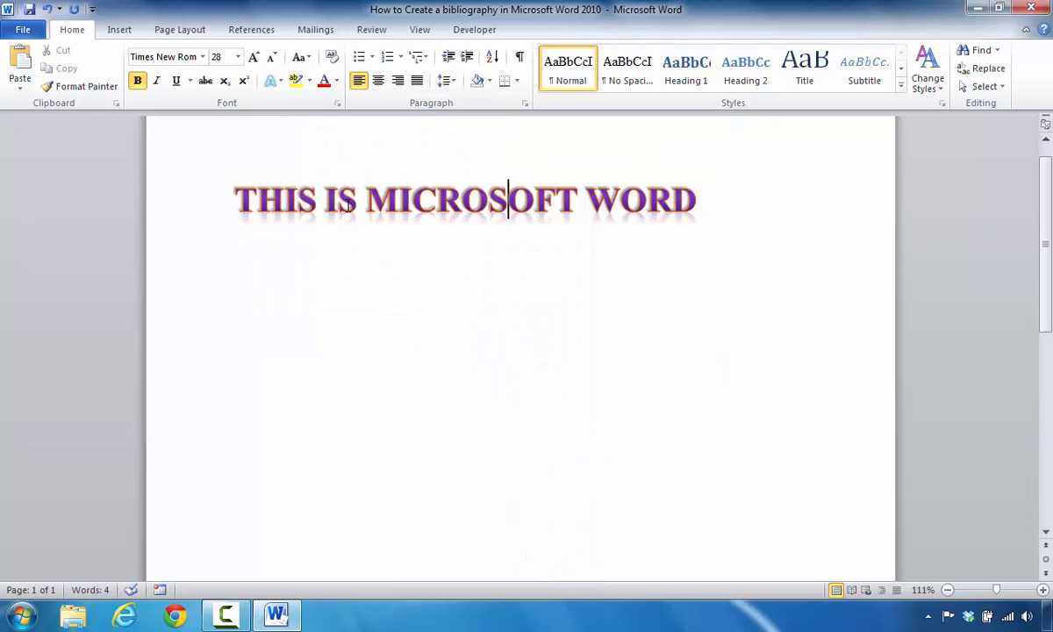
{"action": "mouse_move", "coordinate": [336, 187]}
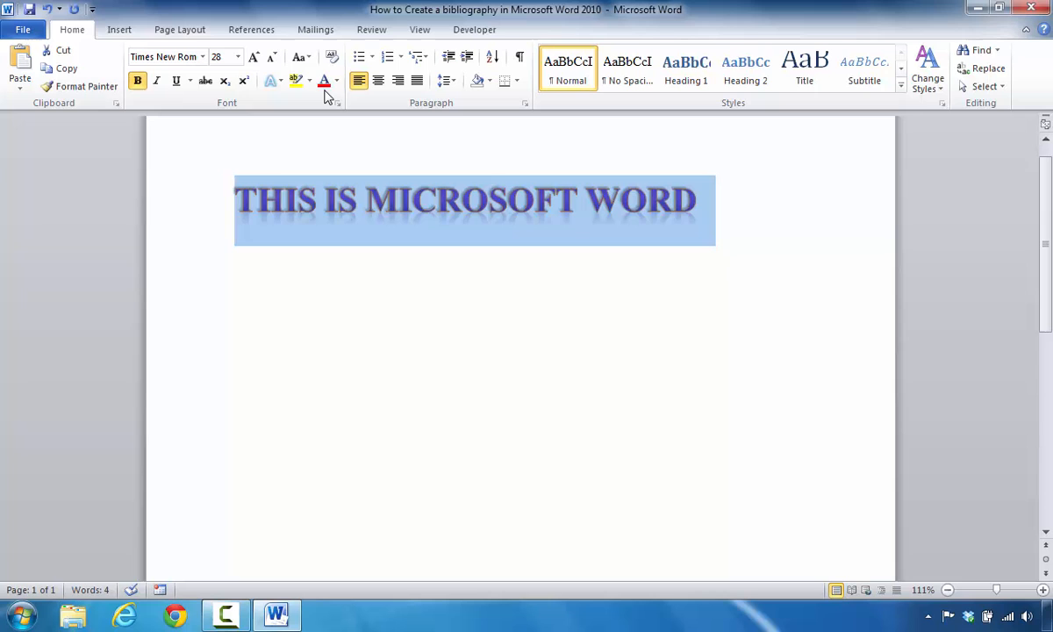
Apply Full Reflection with 8 pt offset to the heading and deselect it
{"action": "left_click", "coordinate": [268, 81]}
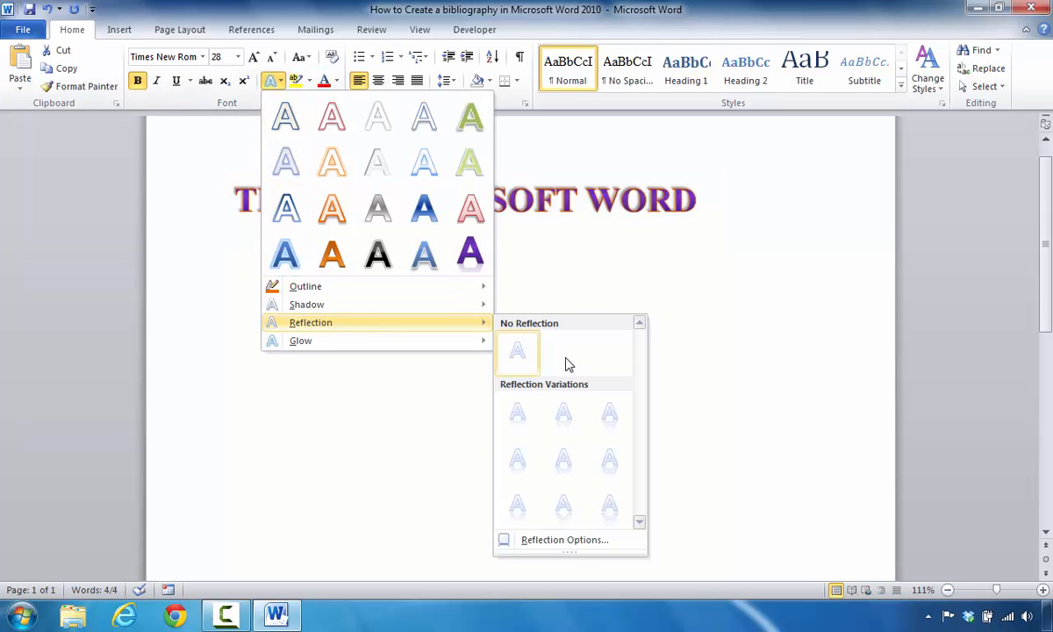
{"action": "mouse_move", "coordinate": [609, 506]}
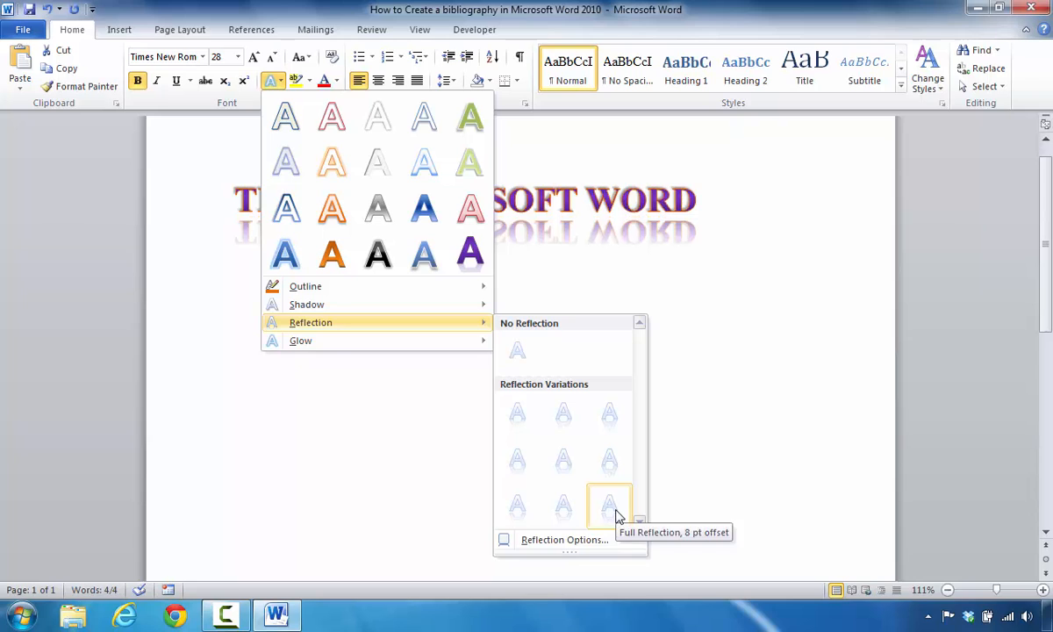
{"action": "mouse_move", "coordinate": [609, 461]}
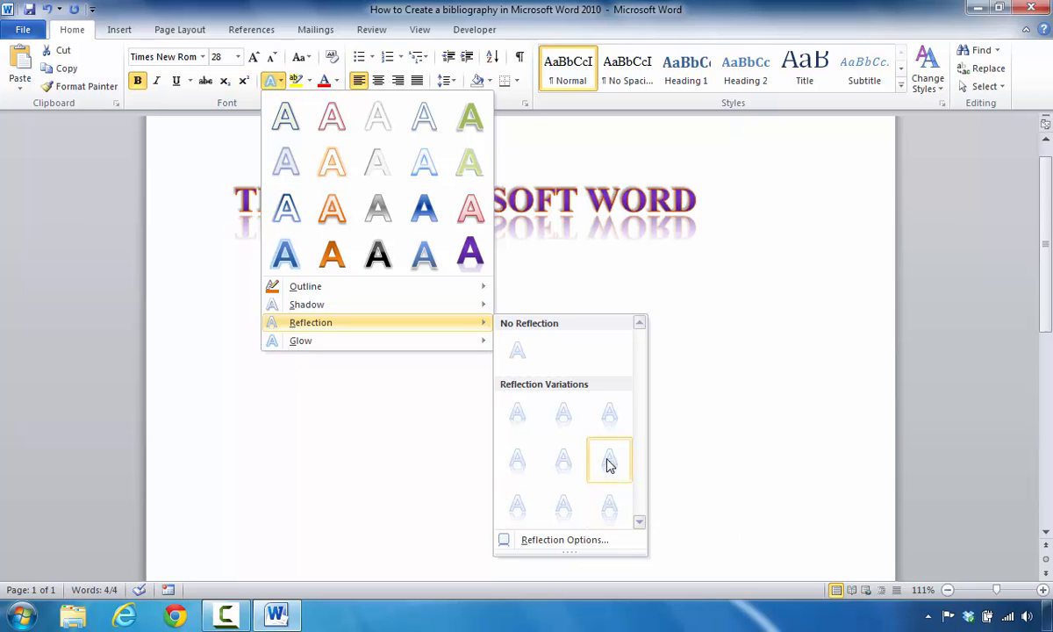
{"action": "mouse_move", "coordinate": [563, 413]}
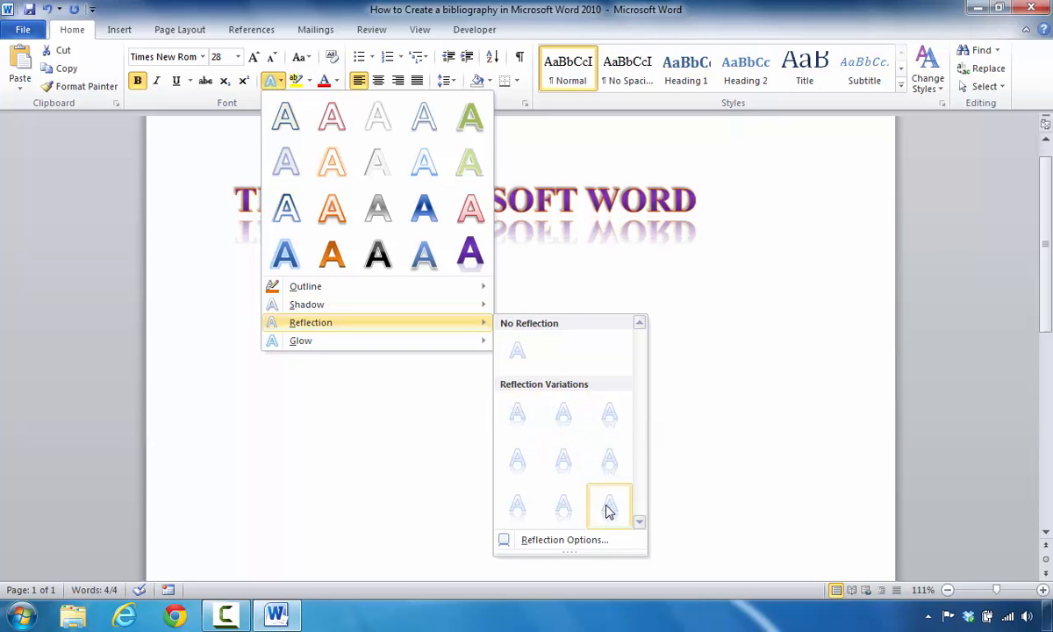
{"action": "left_click", "coordinate": [609, 505]}
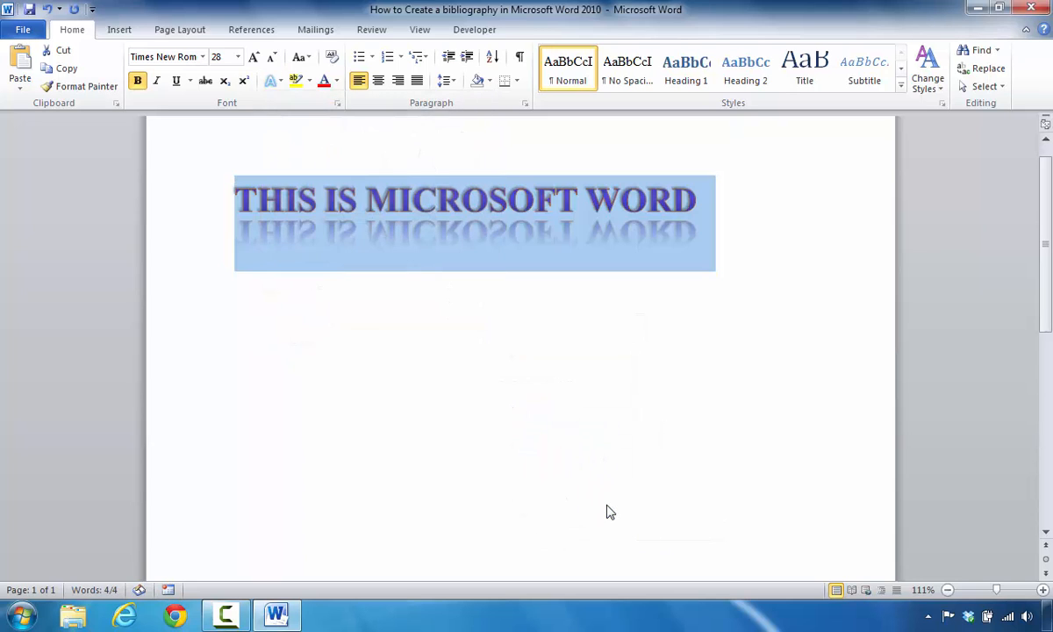
{"action": "left_click", "coordinate": [360, 359]}
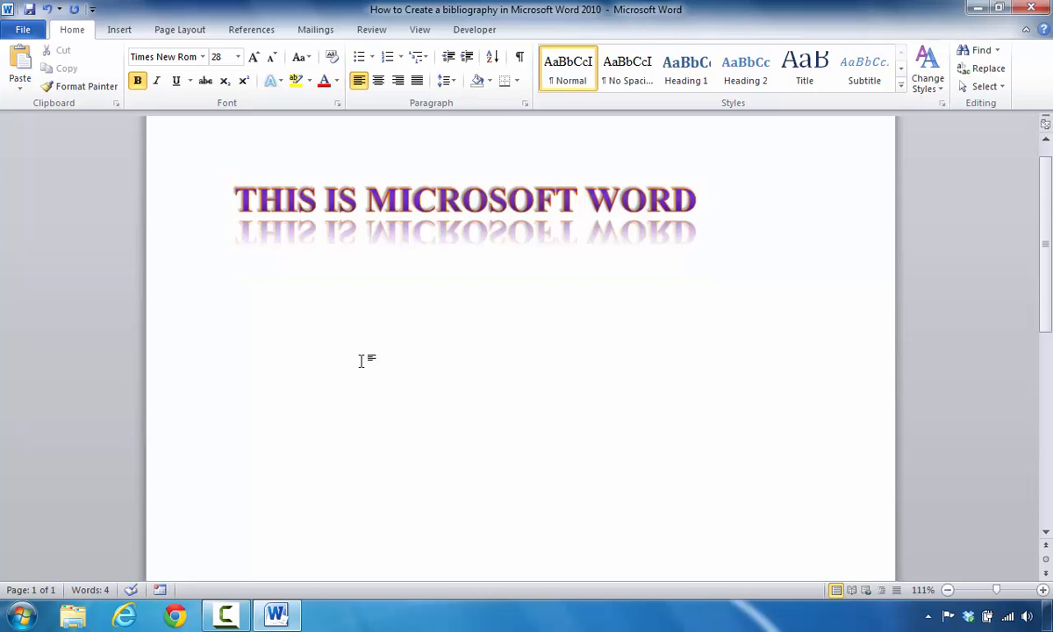
{"action": "left_click", "coordinate": [463, 201]}
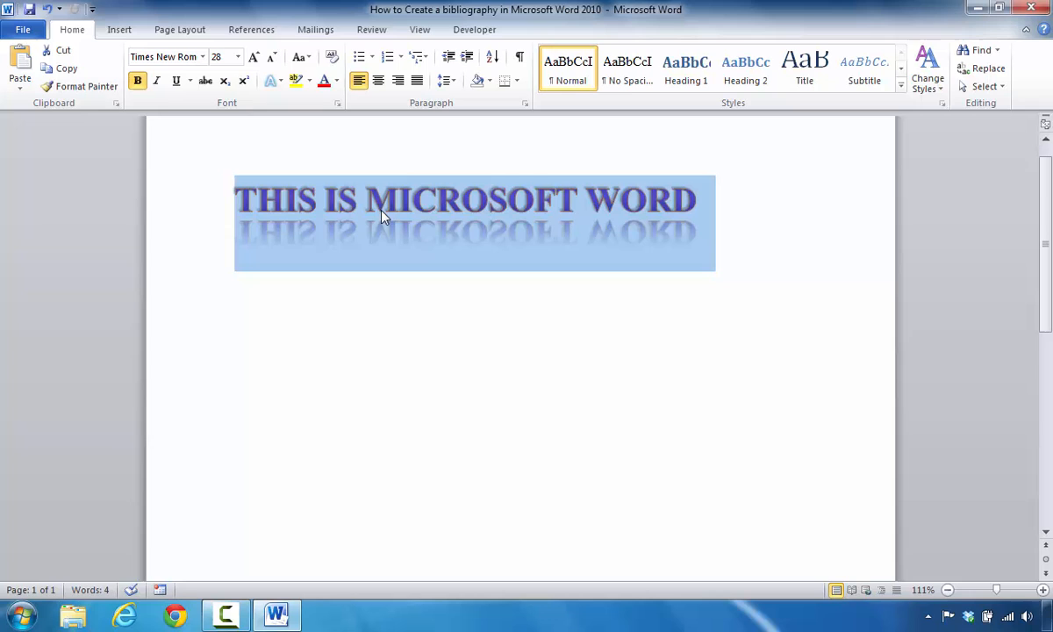
Apply the Olive Green 11 pt Accent color 3 glow to the heading
{"action": "left_click", "coordinate": [273, 80]}
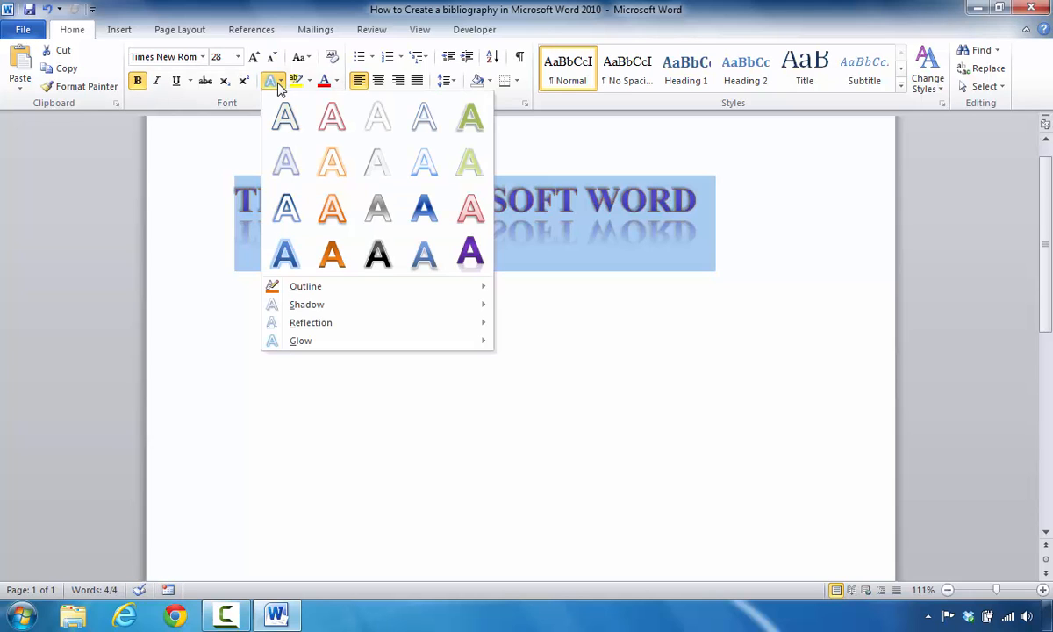
{"action": "mouse_move", "coordinate": [300, 340]}
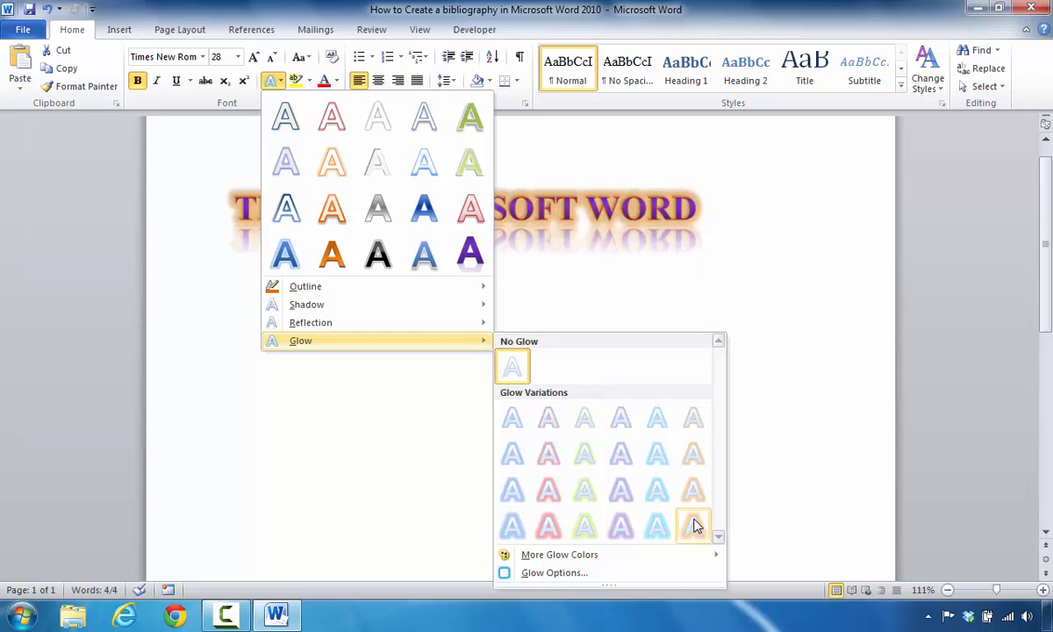
{"action": "mouse_move", "coordinate": [656, 524]}
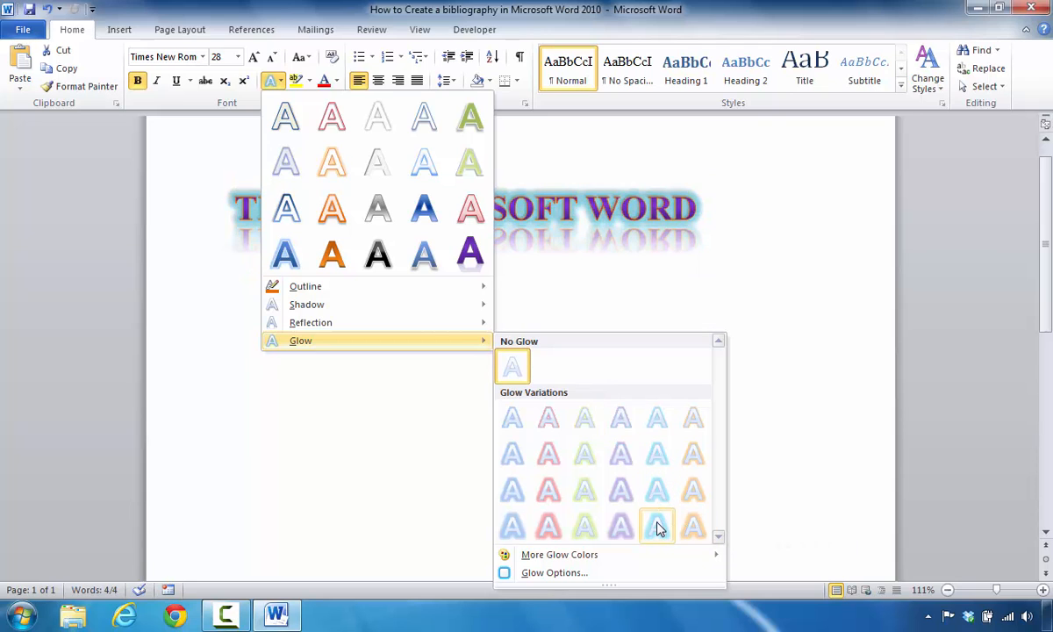
{"action": "left_click", "coordinate": [559, 554]}
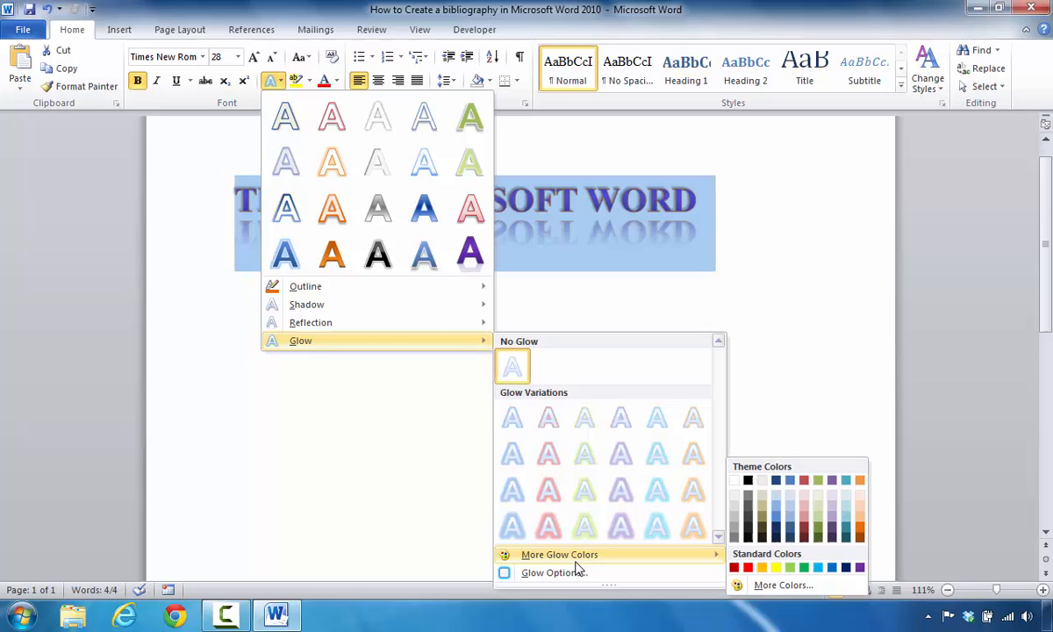
{"action": "mouse_move", "coordinate": [562, 540]}
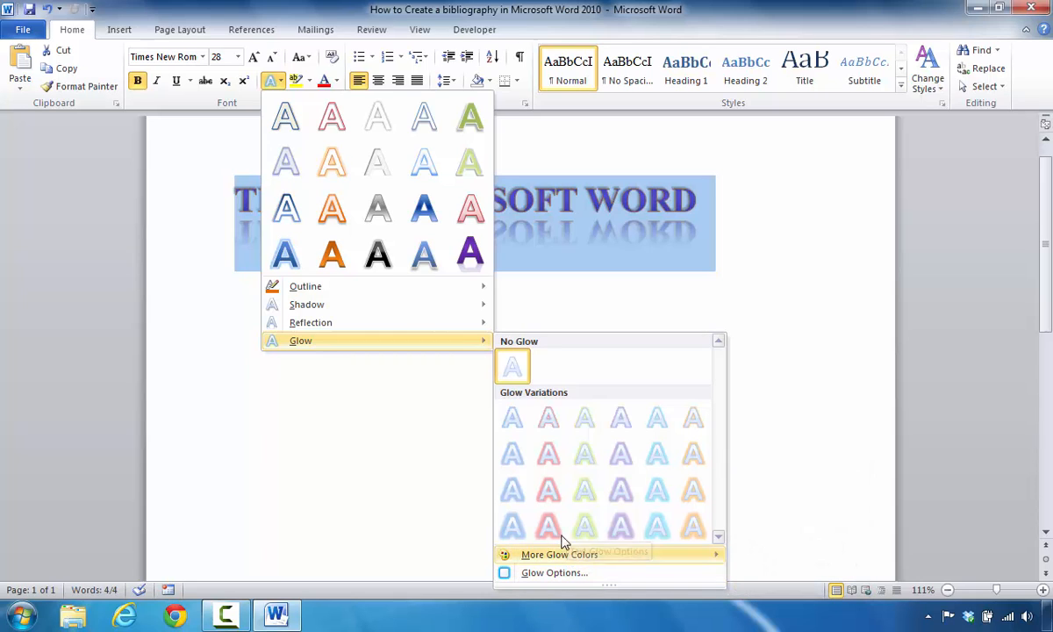
{"action": "mouse_move", "coordinate": [584, 490]}
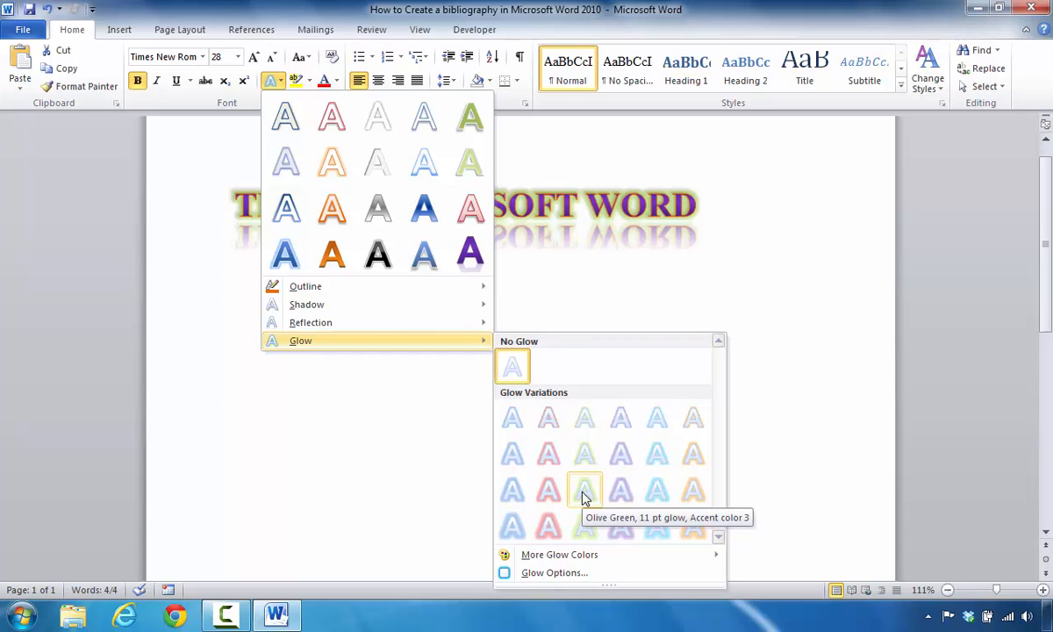
{"action": "left_click", "coordinate": [584, 489]}
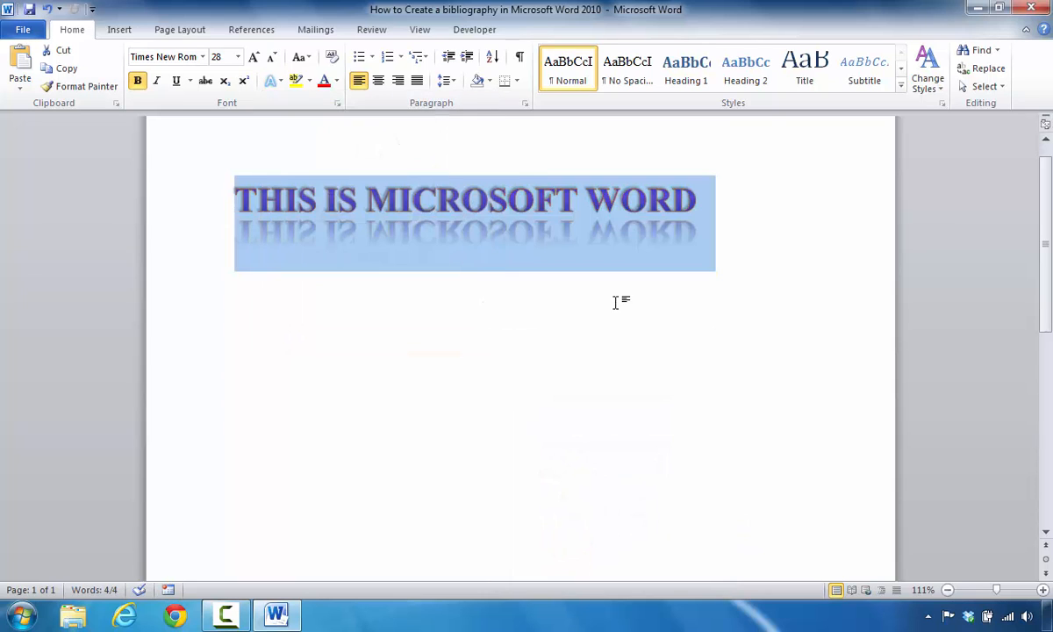